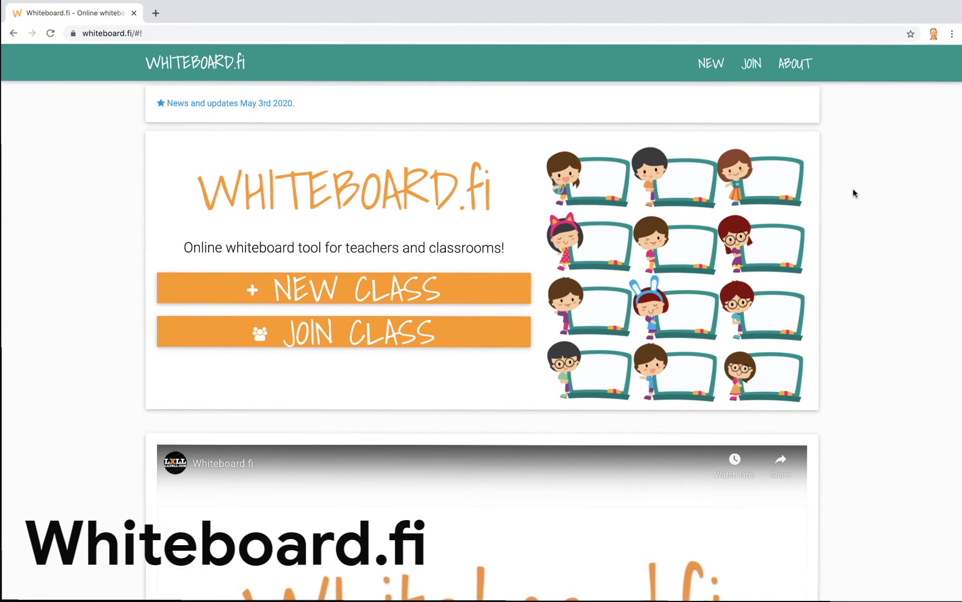
mouse_move(680, 269)
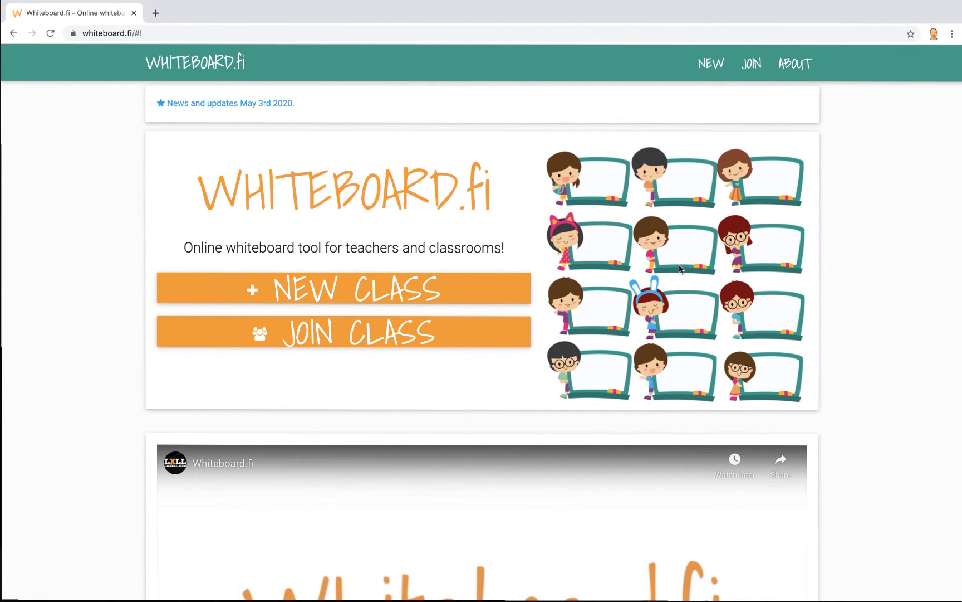
Step: Create a new class under the teacher name 'Science Class'
left_click(344, 288)
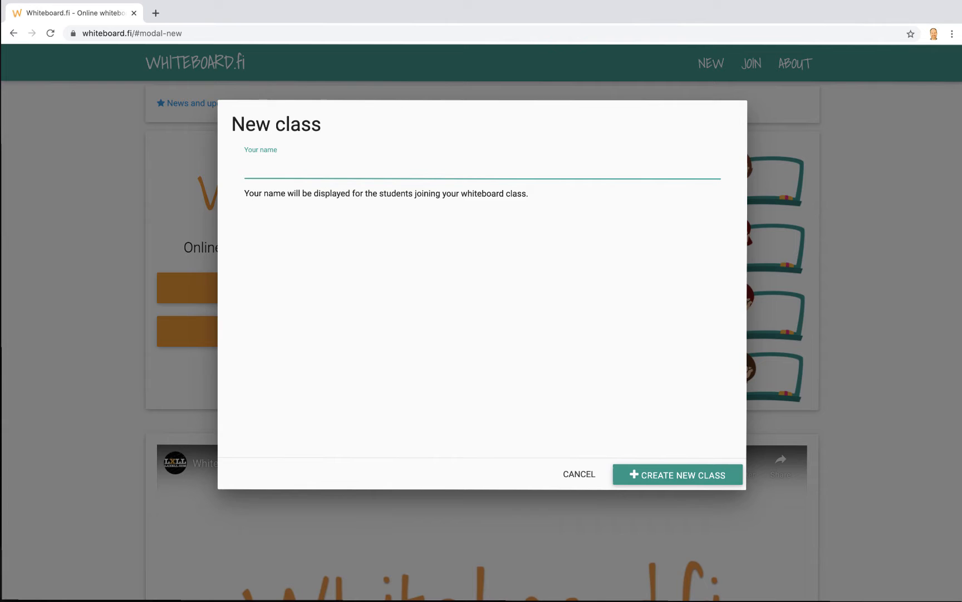
type("Science")
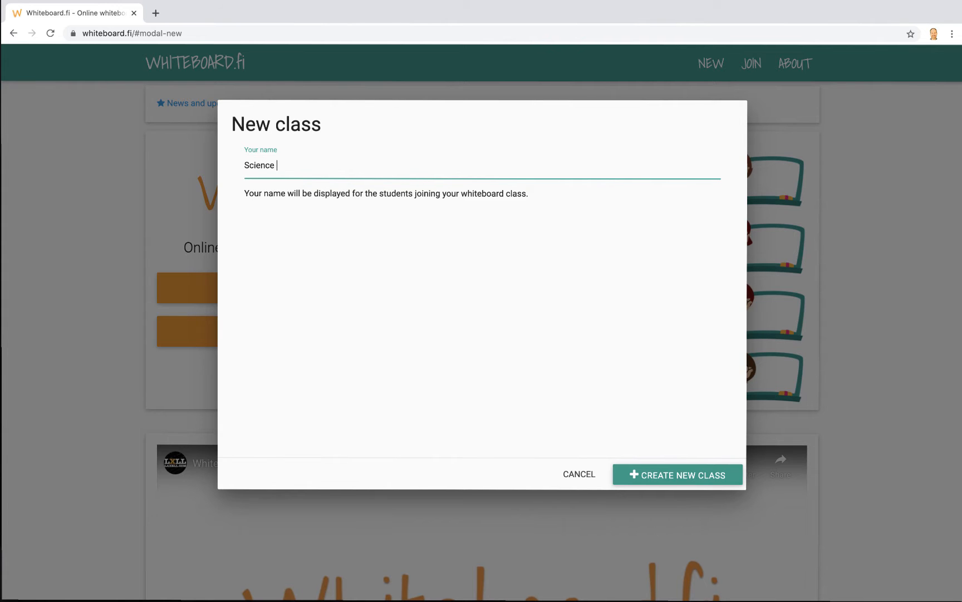
type("Class")
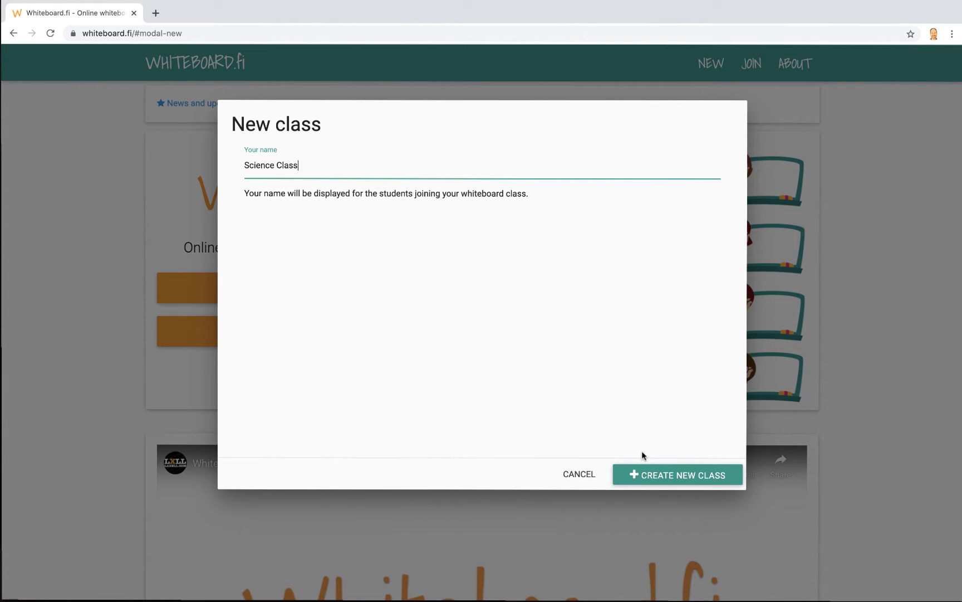
left_click(678, 475)
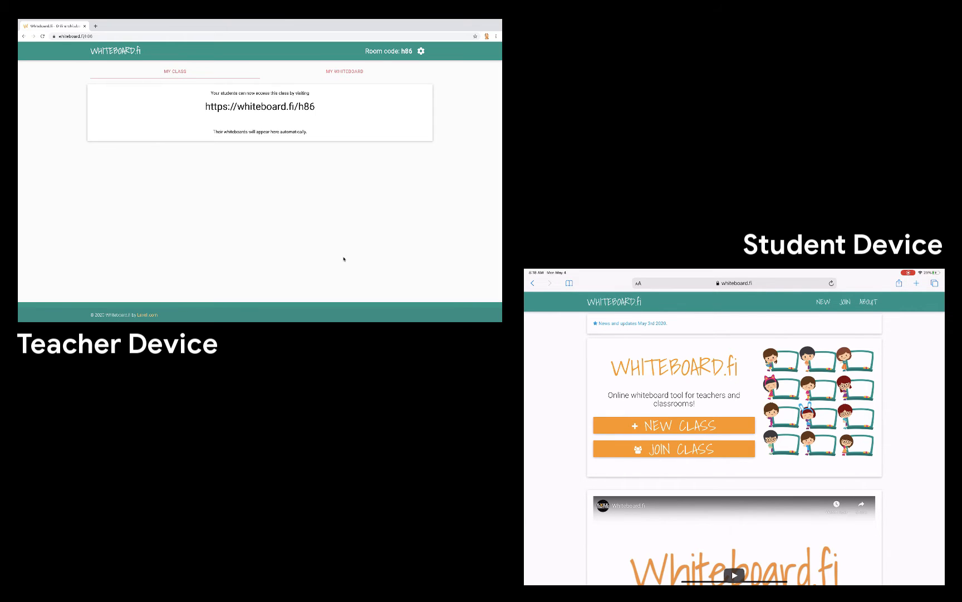
Step: Tap Join Class on the student device once room code h86 is shown
left_click(674, 448)
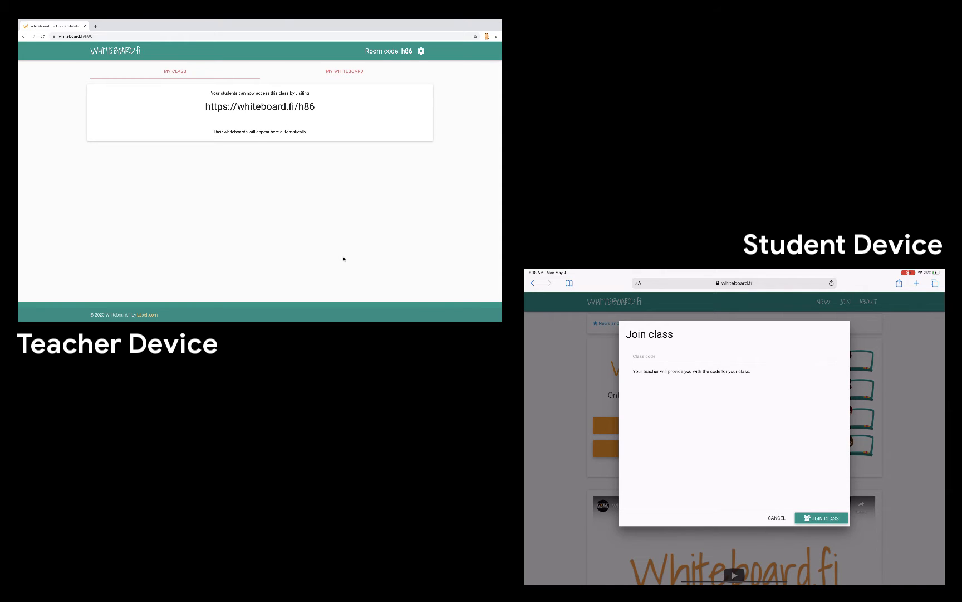
Step: Enter class code H86 on the student device, submit it, and select the name field
left_click(733, 355)
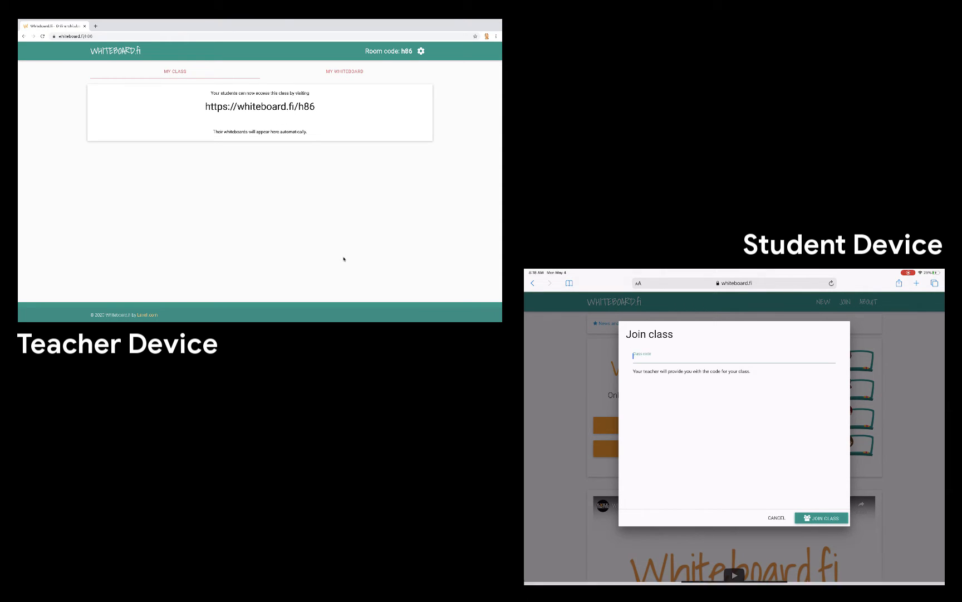
type("H")
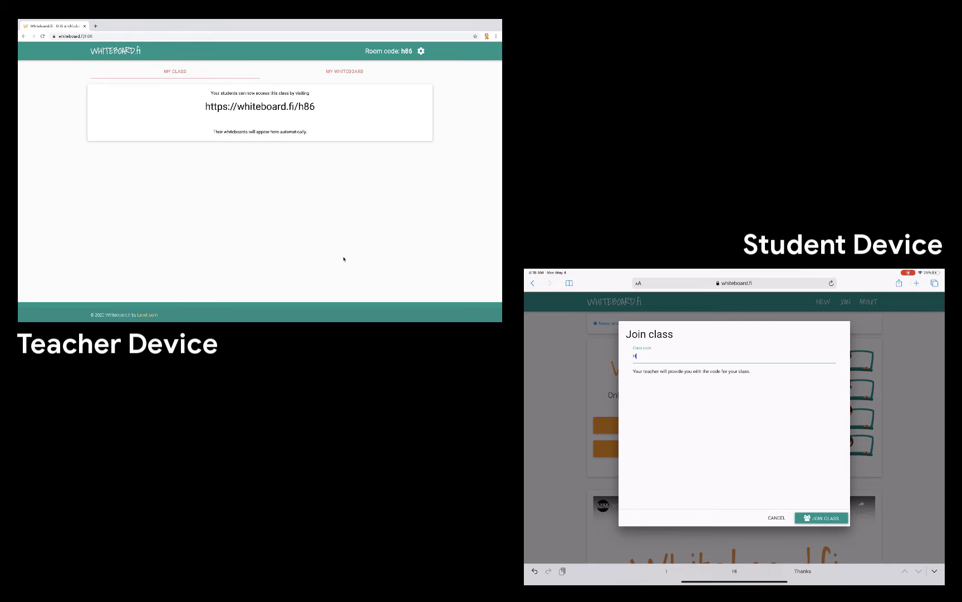
type("H86")
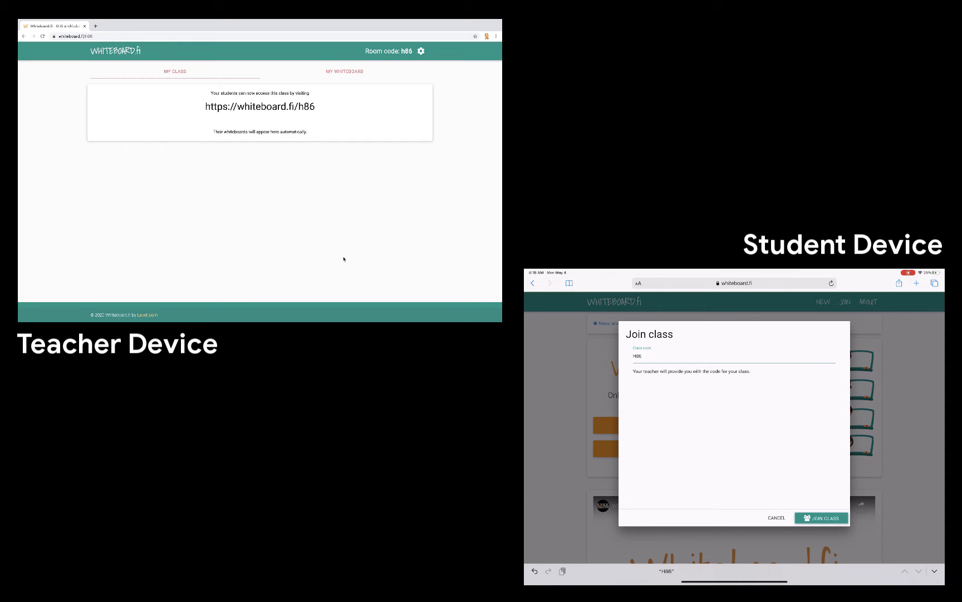
left_click(823, 517)
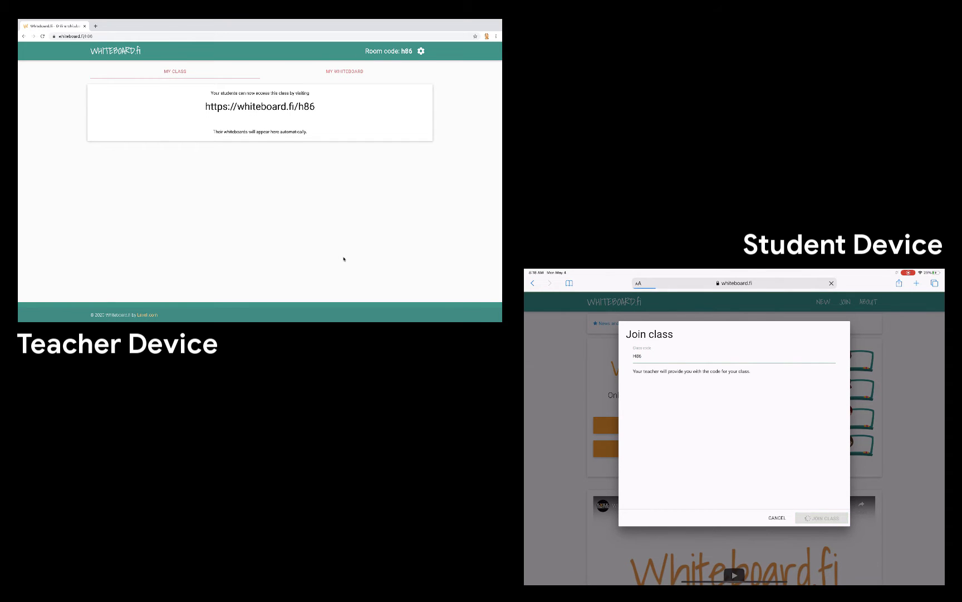
left_click(823, 517)
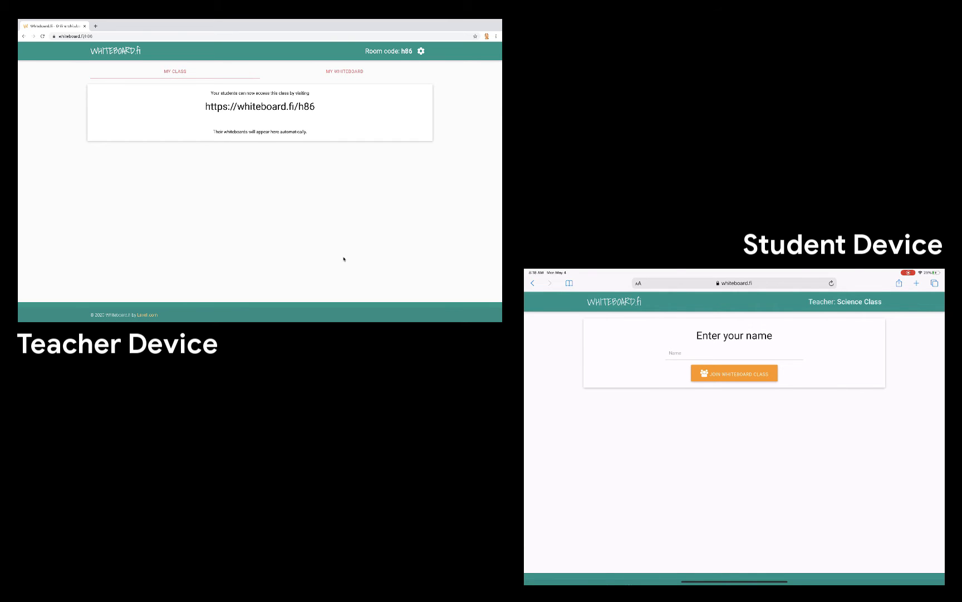
left_click(734, 373)
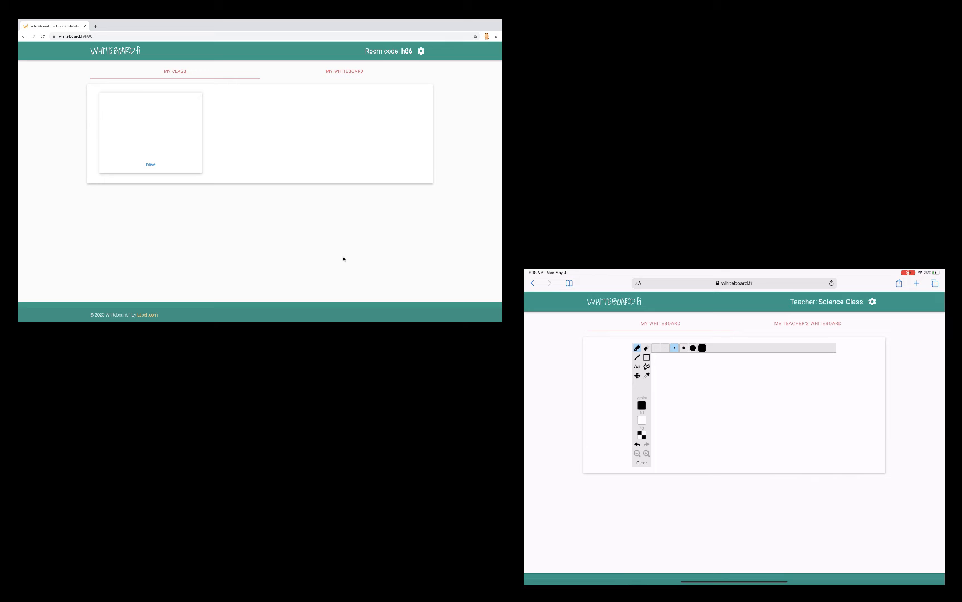
mouse_move(228, 115)
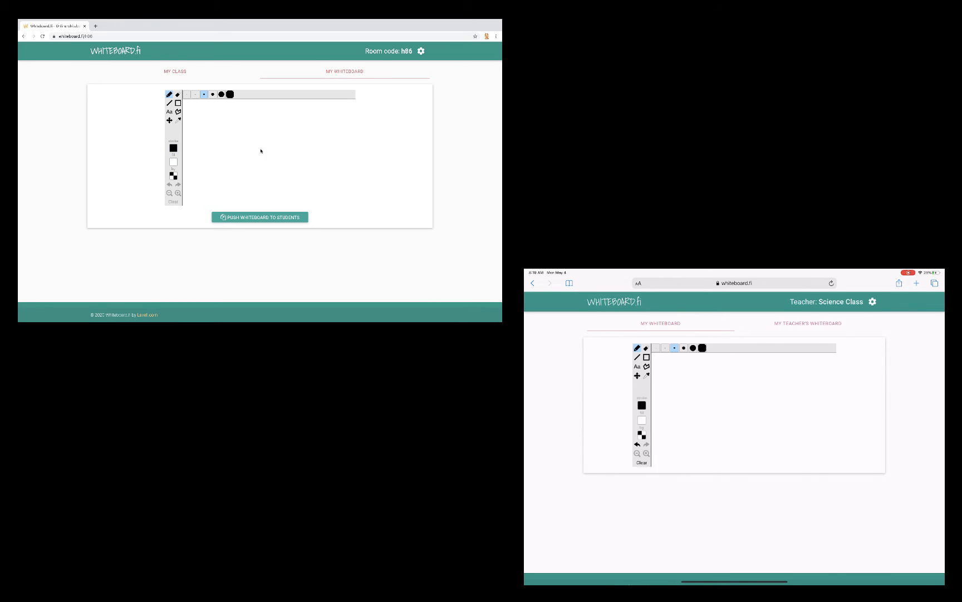
mouse_move(269, 143)
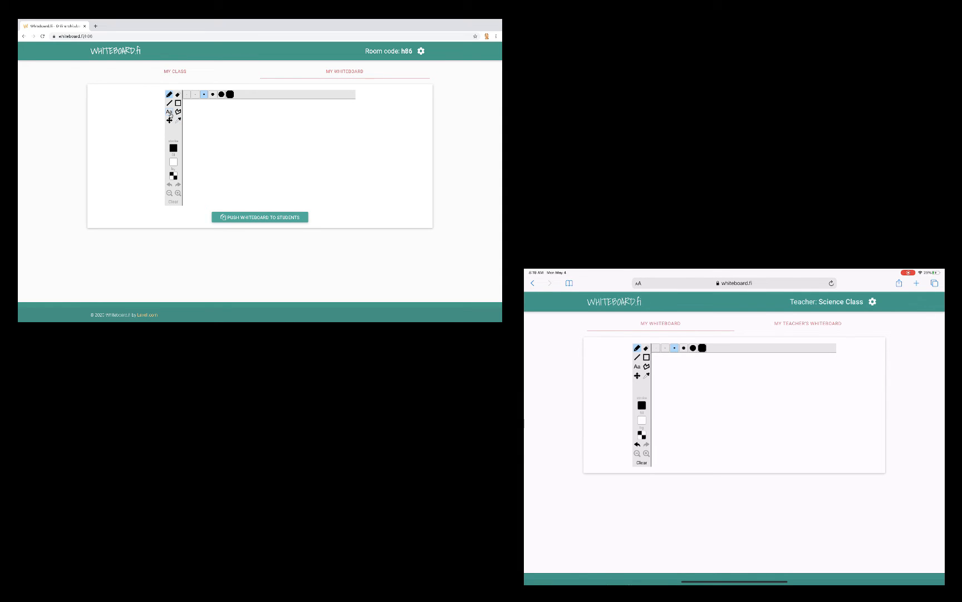
Step: Type 'Good Morning!' on the teacher's board and push it to students
left_click(169, 112)
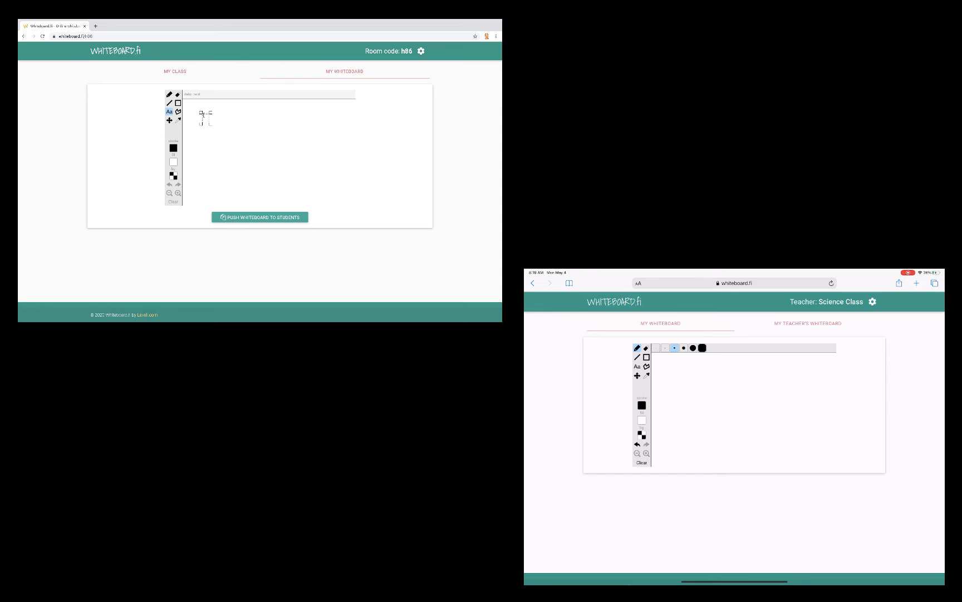
type("Good Morning!")
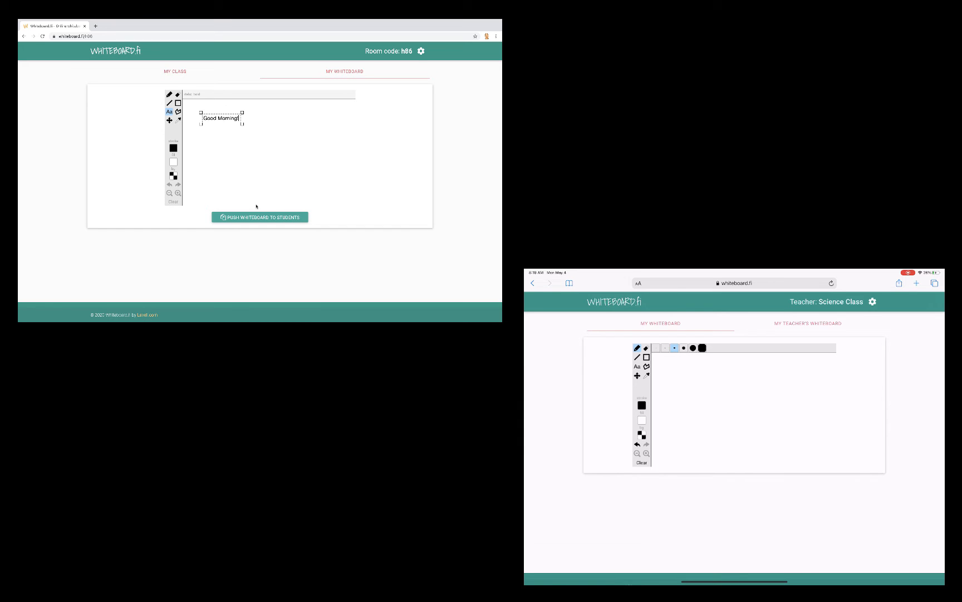
left_click(259, 217)
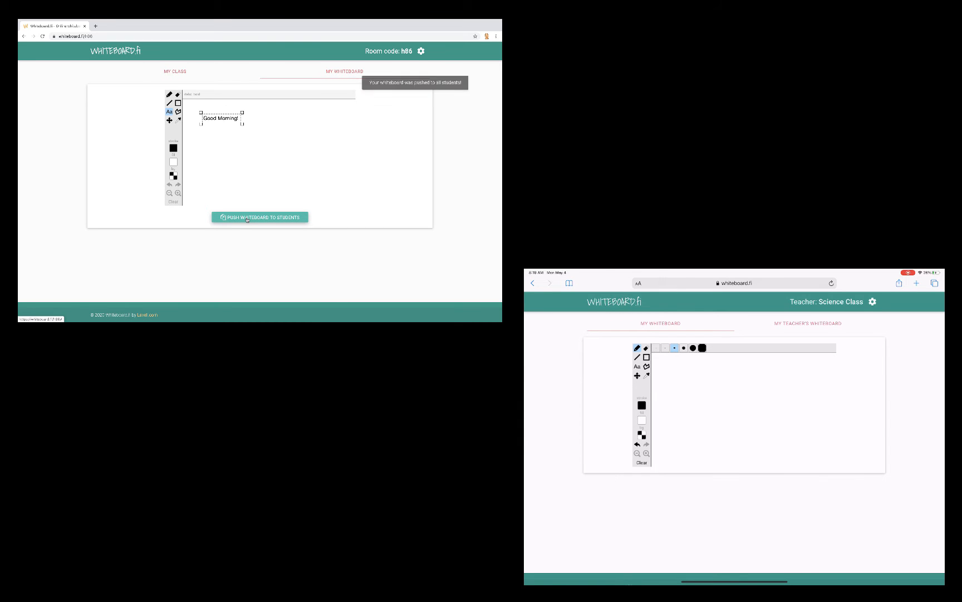
left_click(259, 217)
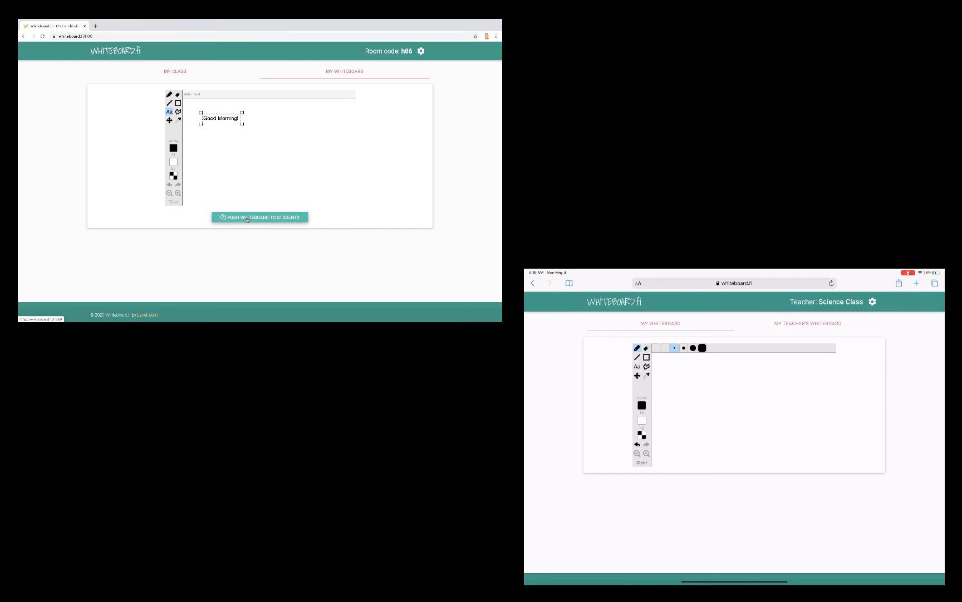
Step: View the teacher's board on the student device and add a text line below the greeting
left_click(808, 323)
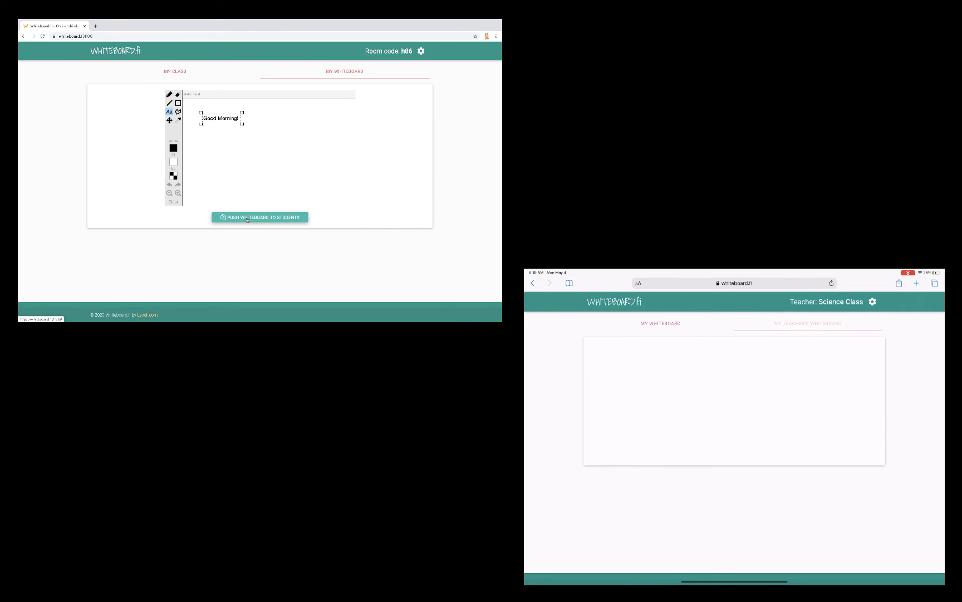
left_click(260, 217)
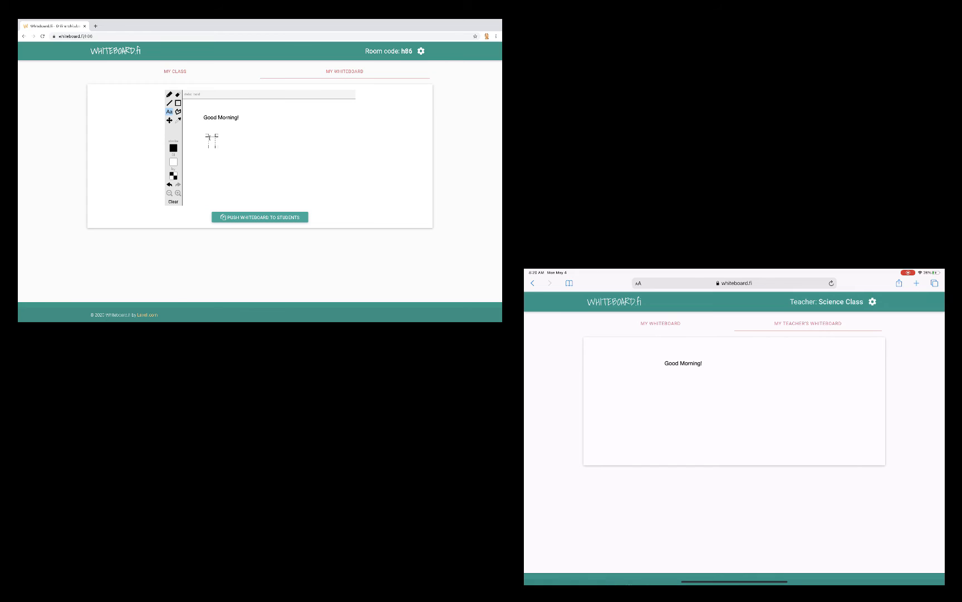
Step: Type 'Draw a quick picture of how you're feeling today!' and push it to students
type("Draw a quick picture of how you're feeling today!")
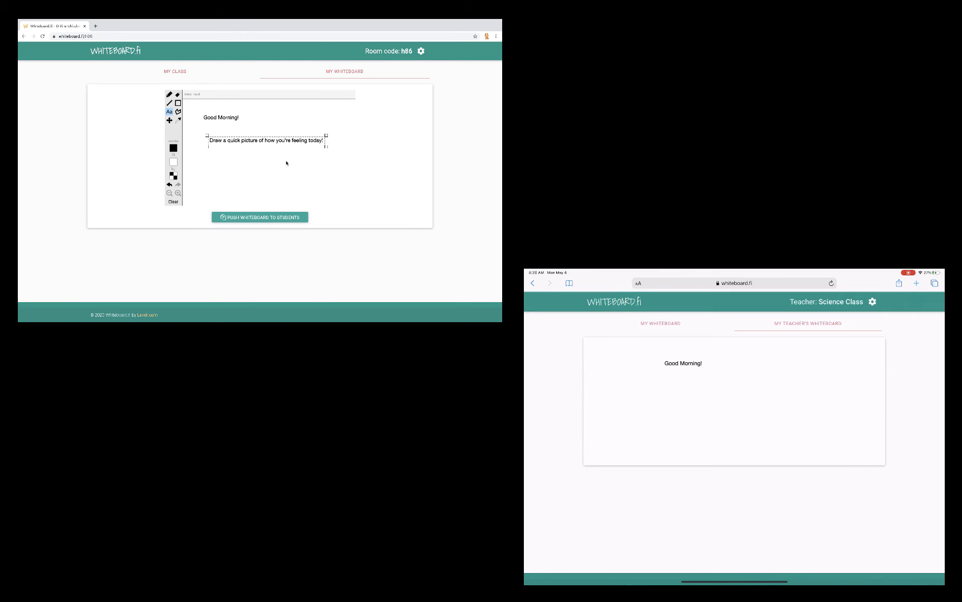
left_click(259, 217)
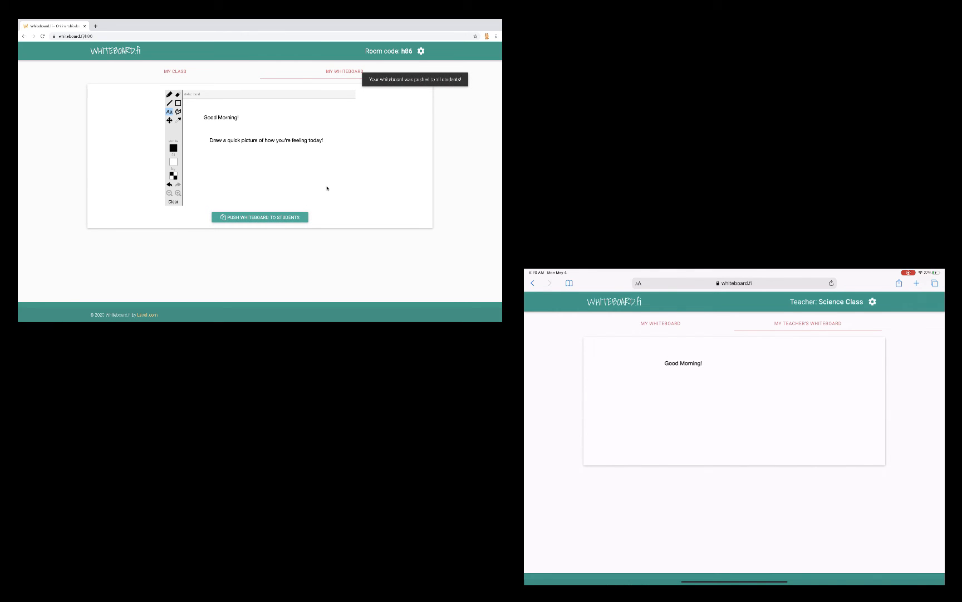
left_click(259, 217)
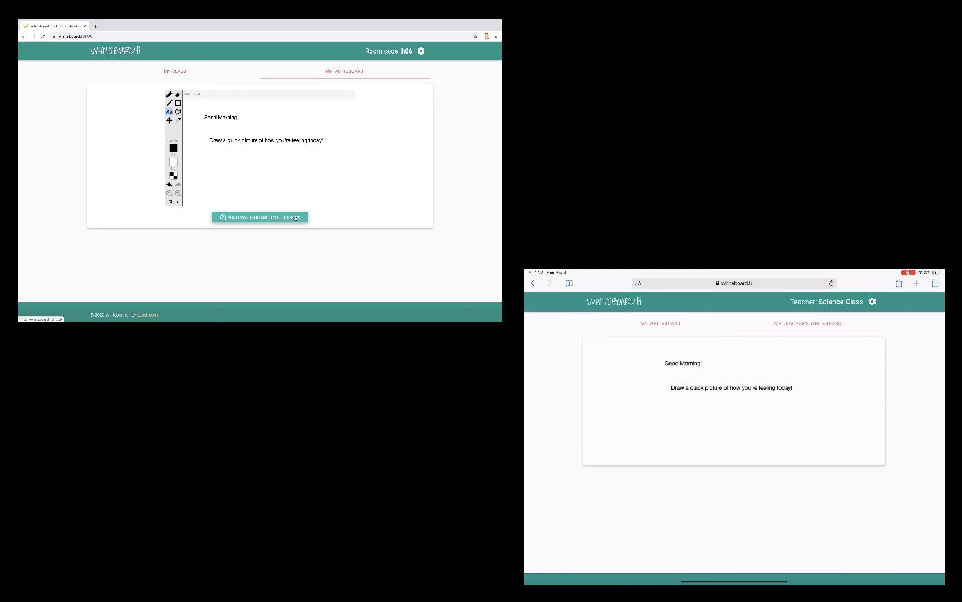
Step: Draw a red smiley on the student's own board, then view the teacher's My Class tab
left_click(660, 323)
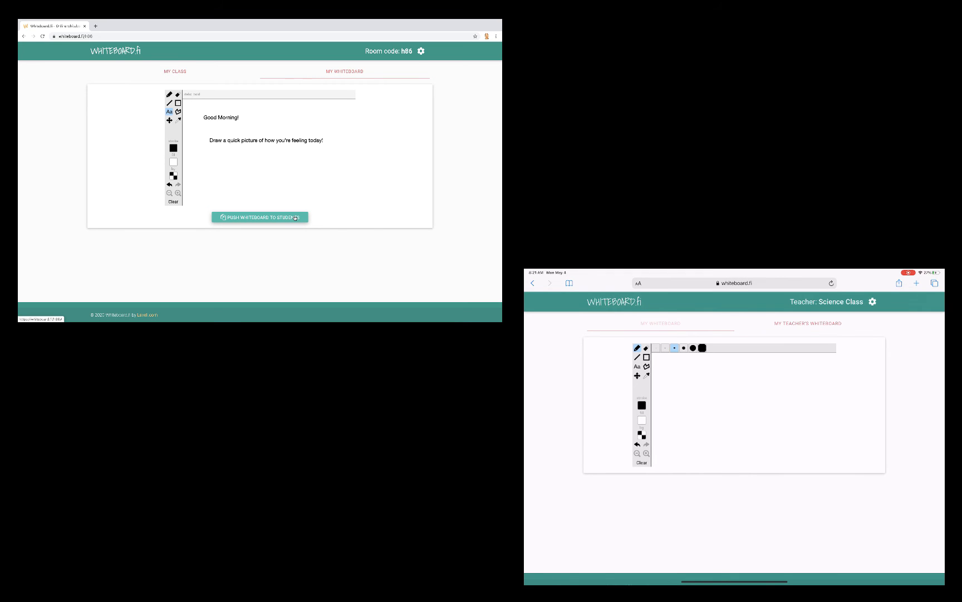
left_click(642, 404)
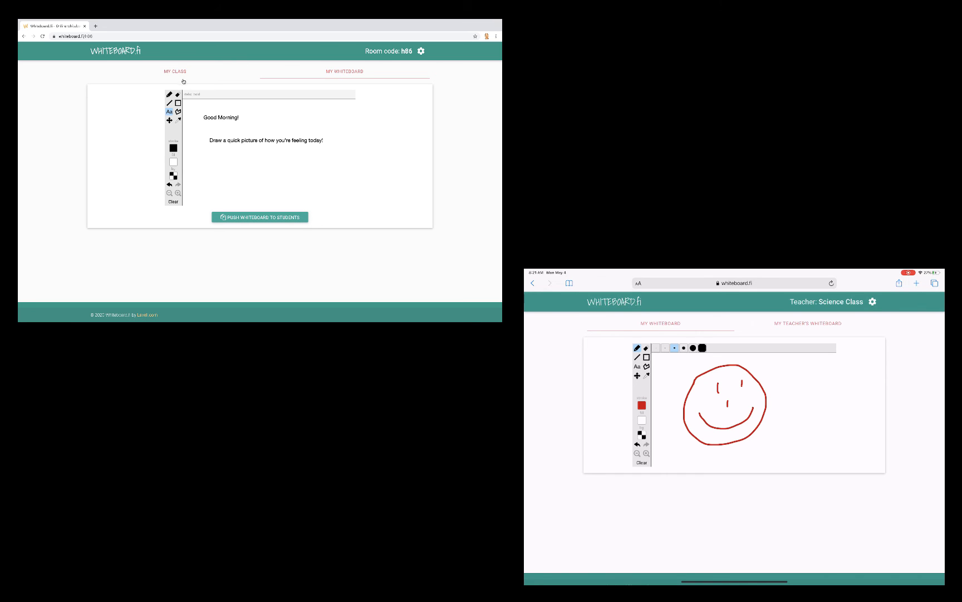
left_click(176, 71)
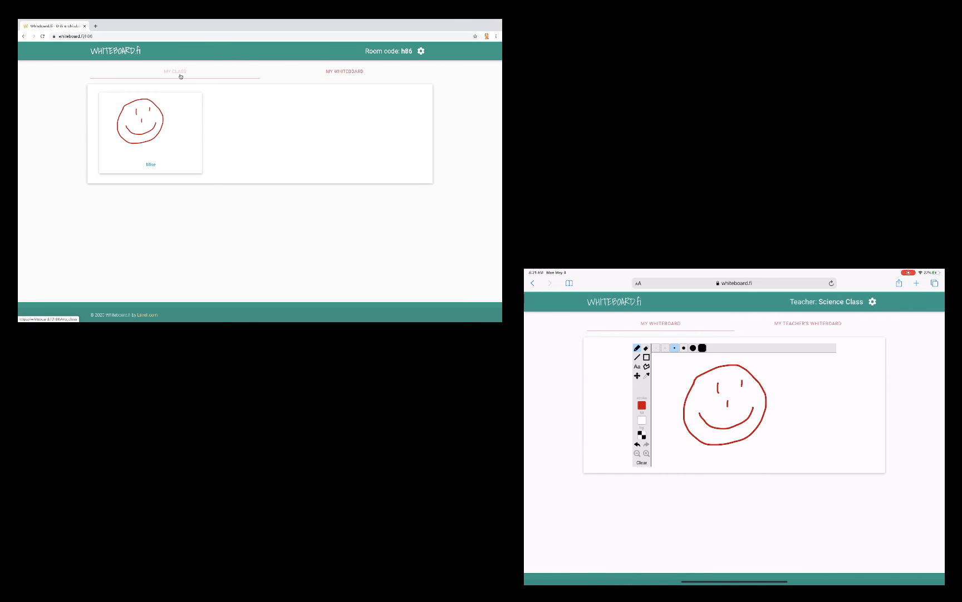